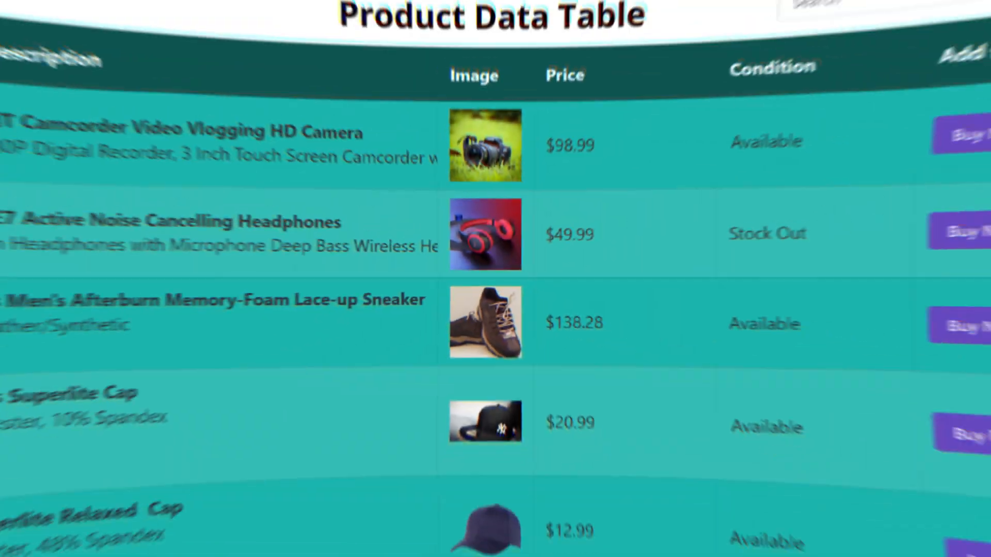
Step: Scroll through the product data table preview with its images, prices and buy buttons
{"action": "scroll", "scroll_direction": "down", "scroll_amount": 3}
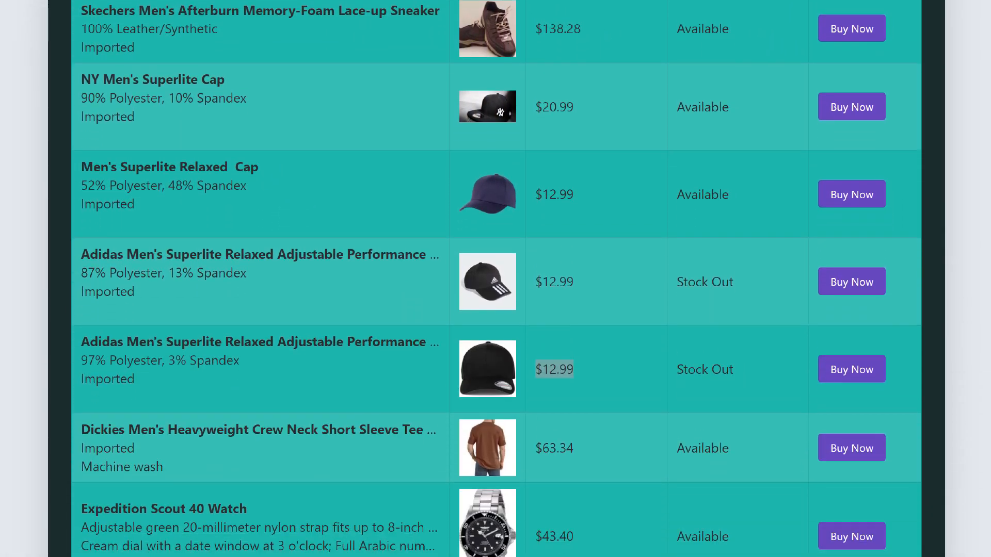
{"action": "scroll", "scroll_direction": "down", "scroll_amount": 3}
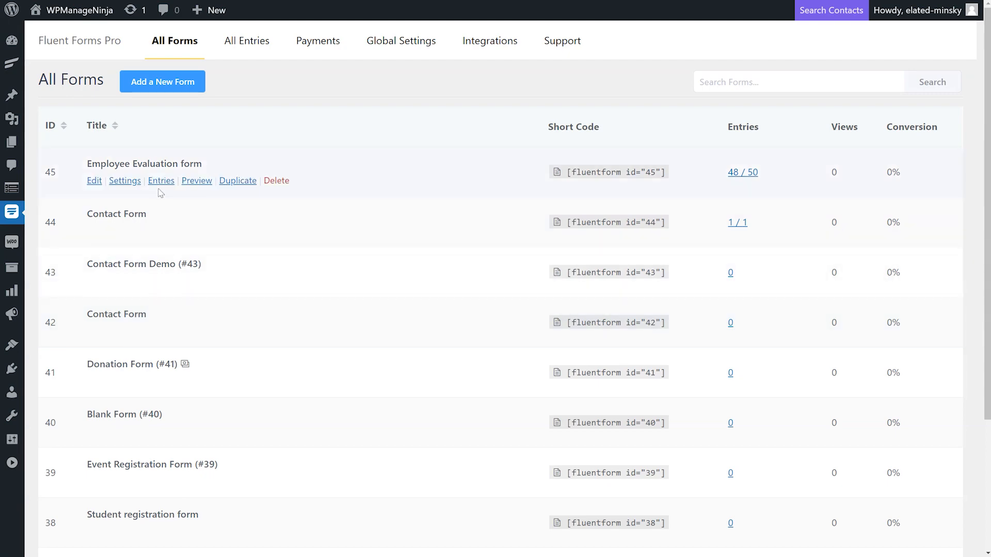
{"action": "left_click", "coordinate": [161, 180]}
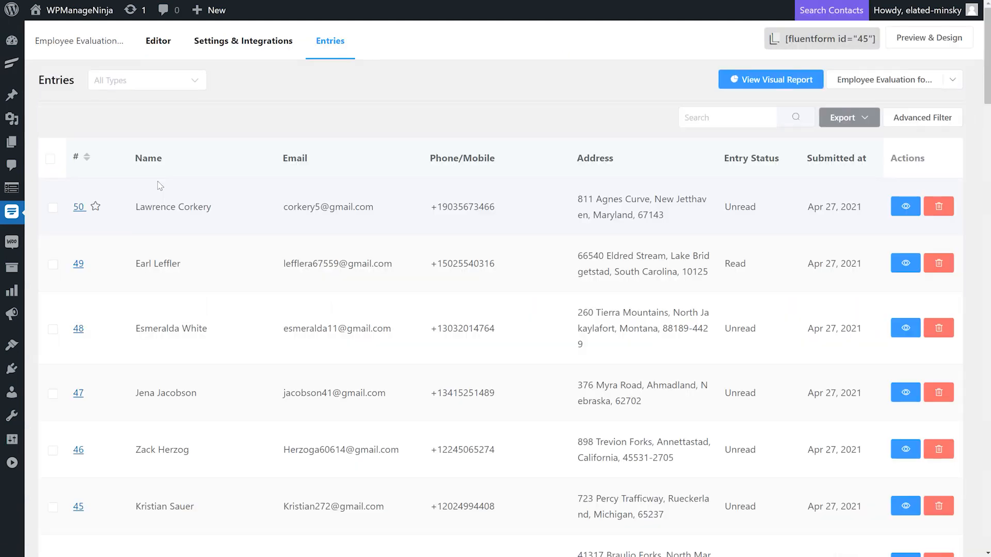
{"action": "scroll", "scroll_direction": "down", "scroll_amount": 3}
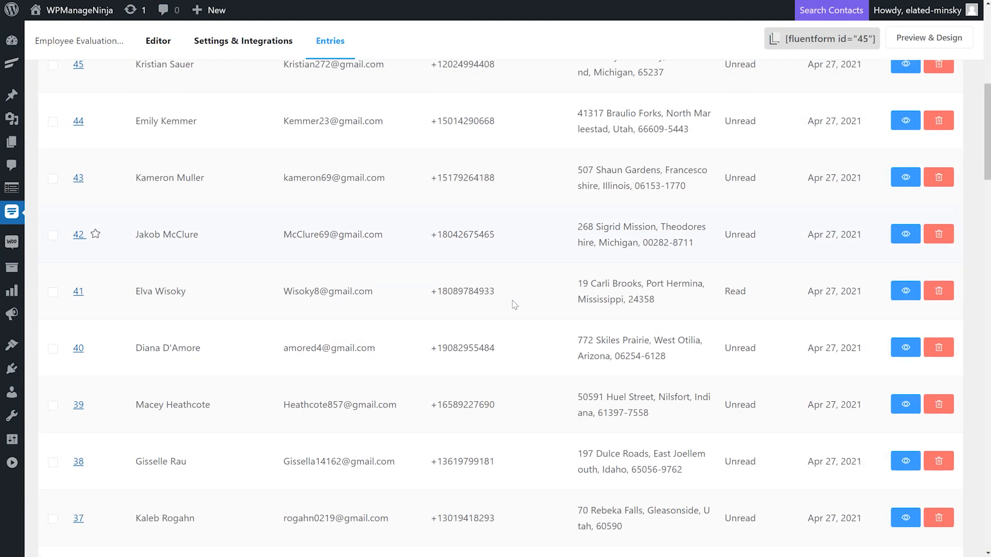
{"action": "scroll", "scroll_direction": "up", "scroll_amount": 3}
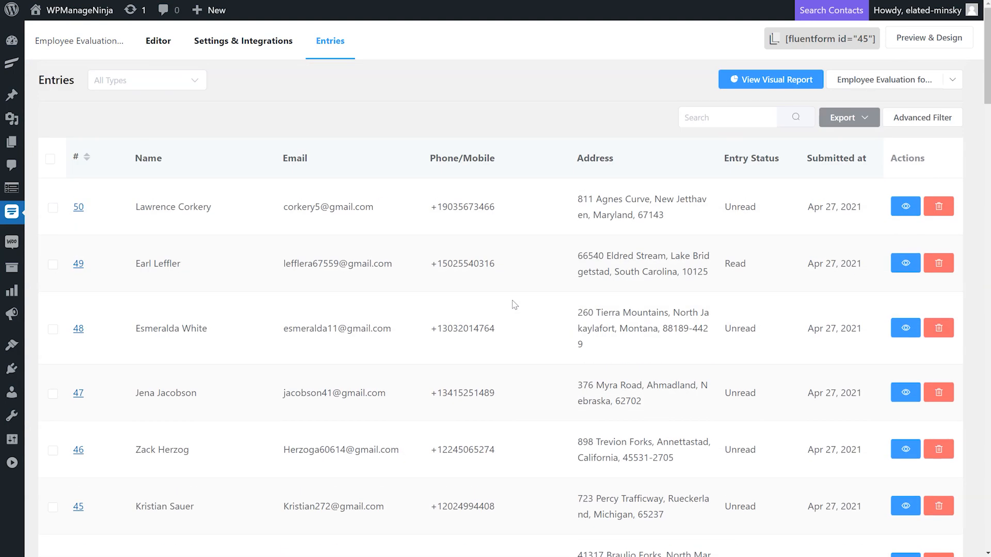
{"action": "double_click", "coordinate": [172, 206]}
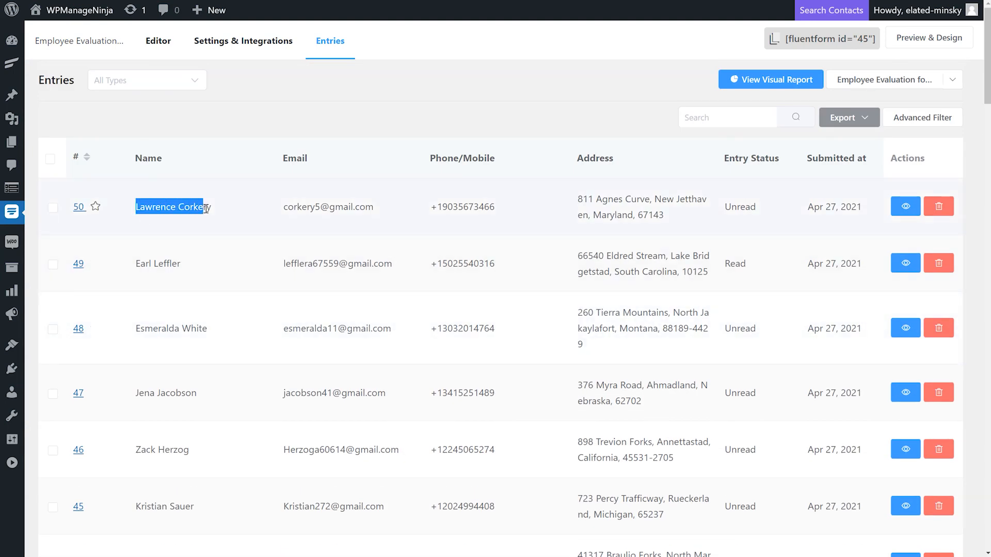
{"action": "right_click", "coordinate": [171, 207]}
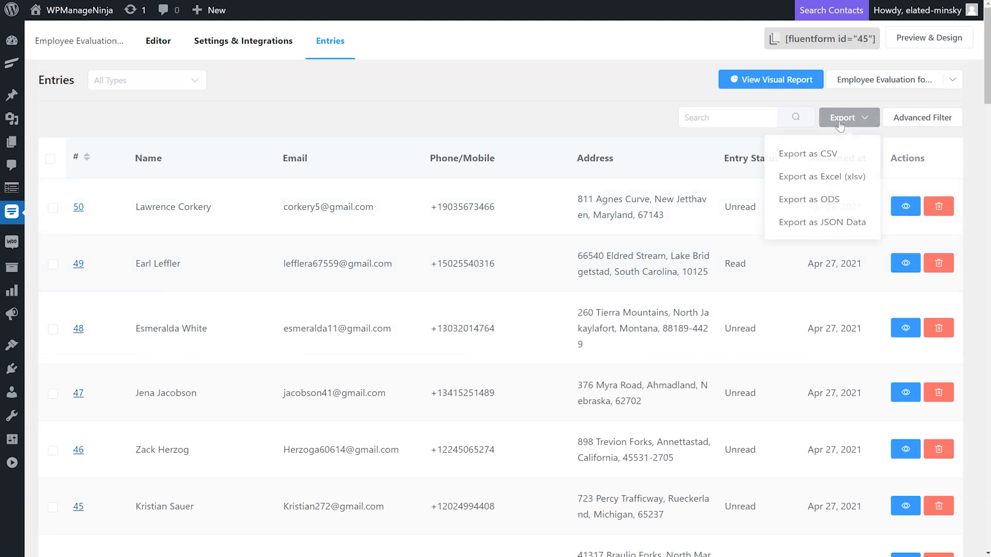
Step: Save the entries as a CSV file and import it through Ninja Tables' Import tool
{"action": "left_click", "coordinate": [807, 154]}
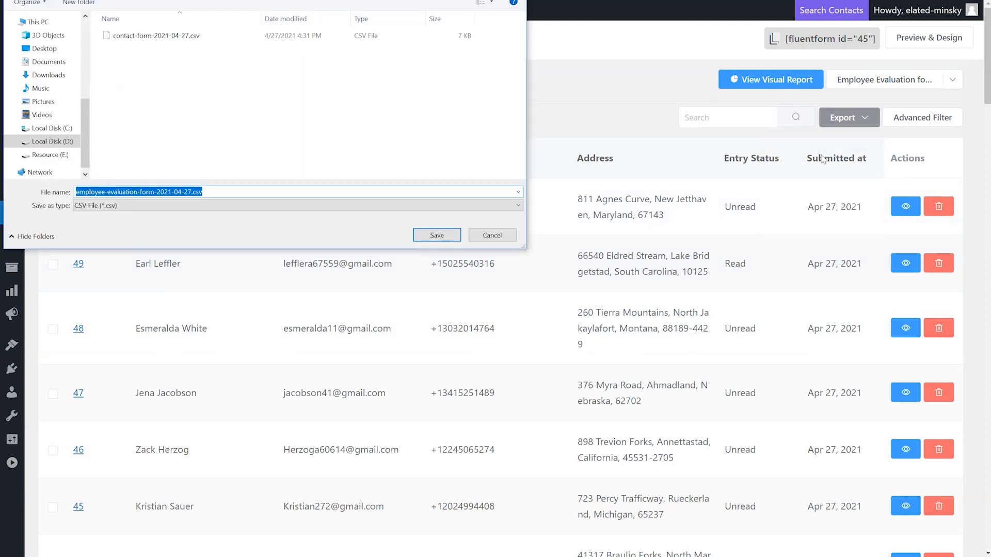
{"action": "left_click", "coordinate": [436, 235]}
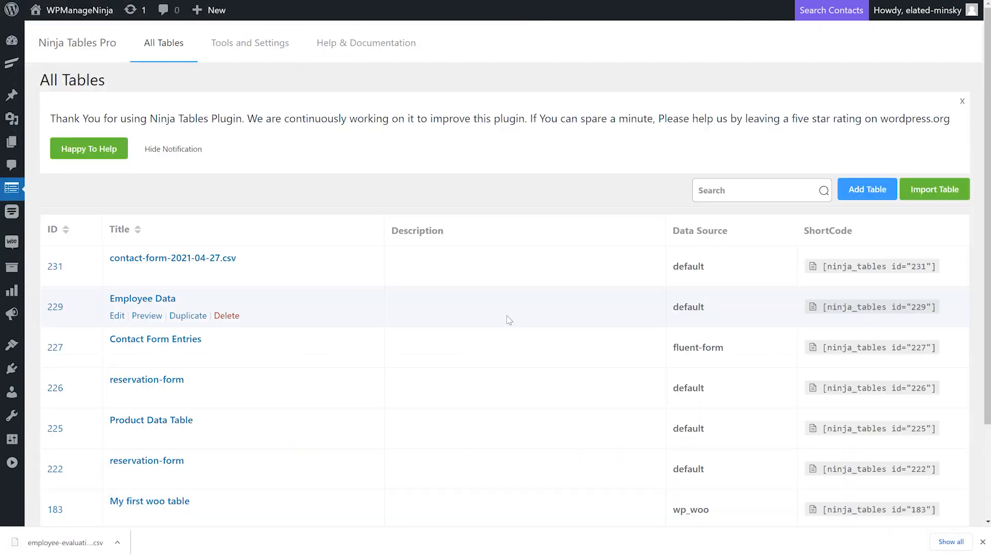
{"action": "left_click", "coordinate": [250, 43]}
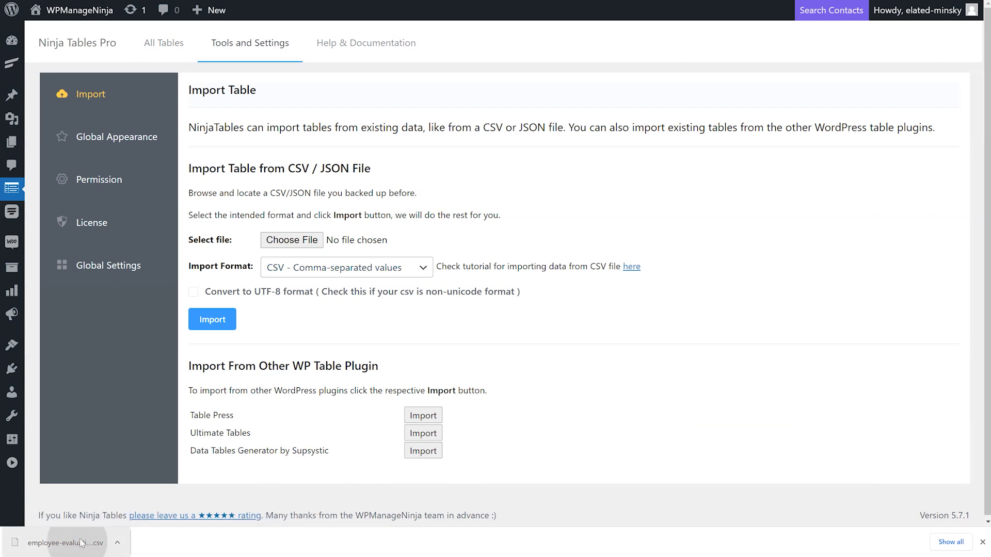
{"action": "left_click", "coordinate": [211, 319]}
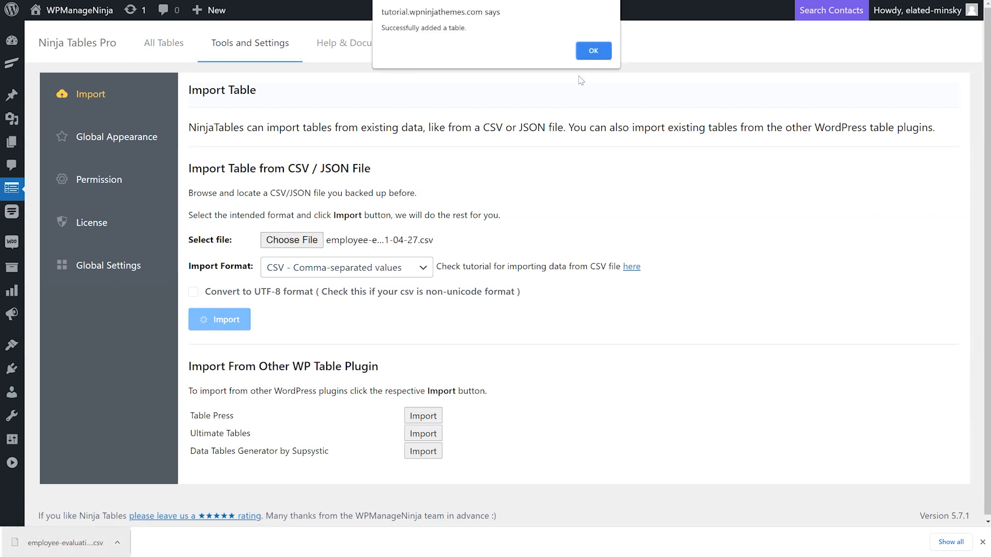
{"action": "left_click", "coordinate": [592, 51]}
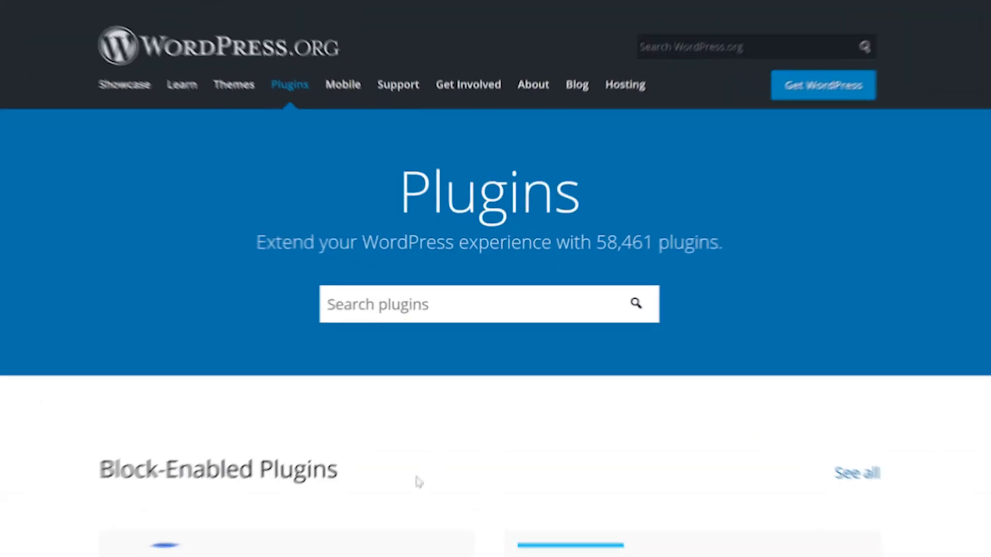
Step: Enter 'WPManageNinj' and head back to the WordPress admin dashboard
{"action": "type", "text": "WPManageNinj"}
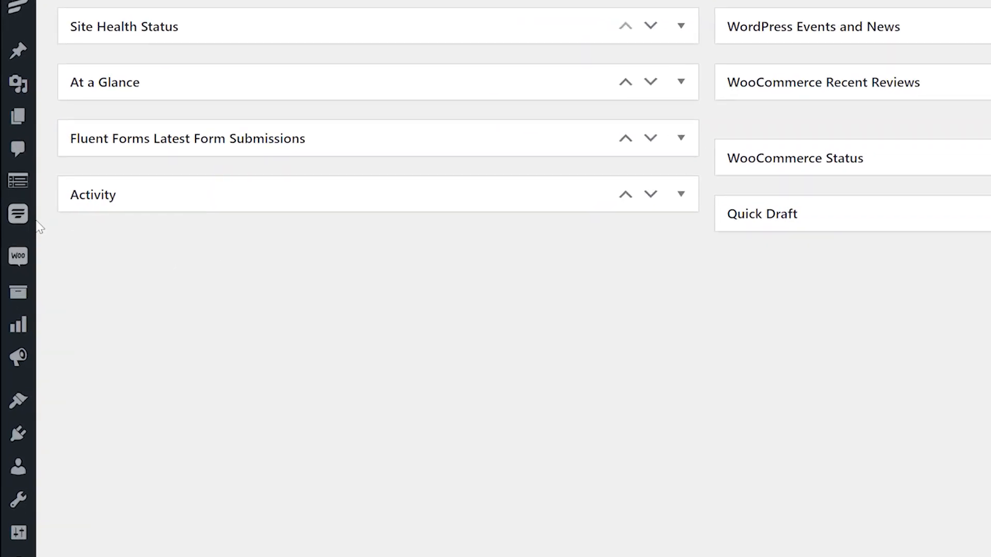
Step: Add a new form from Fluent Forms > All Forms and browse templates for Contact Form
{"action": "left_click", "coordinate": [18, 213]}
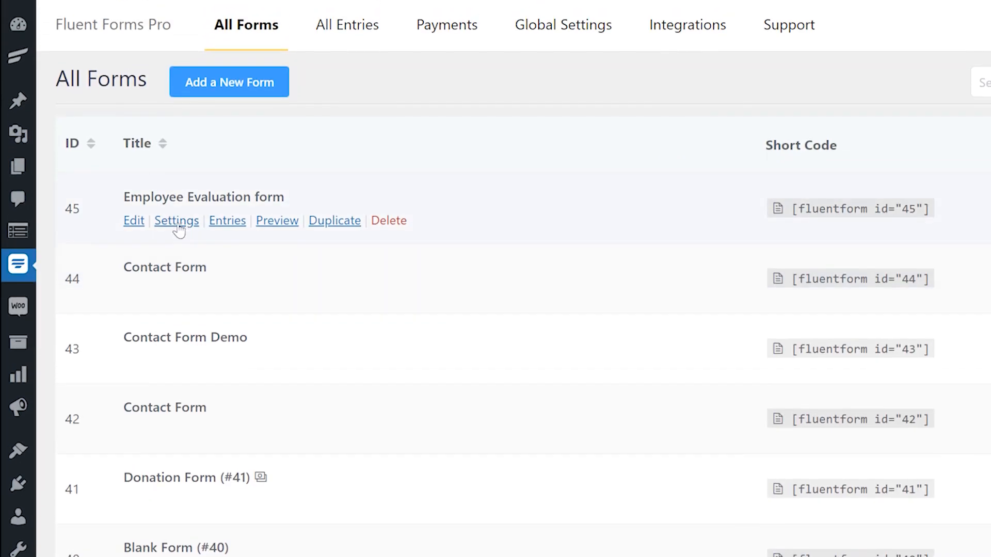
{"action": "left_click", "coordinate": [134, 221]}
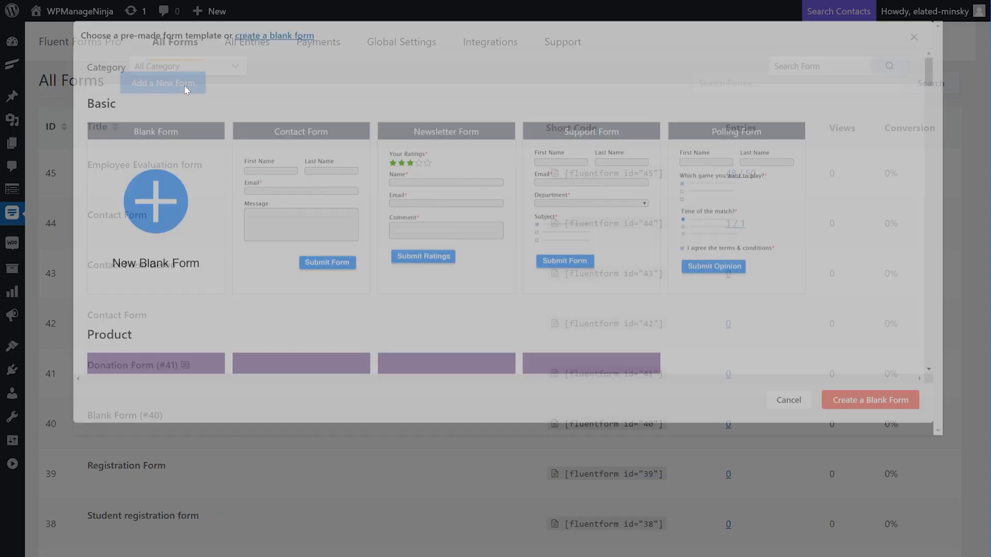
{"action": "scroll", "scroll_direction": "down", "scroll_amount": 3}
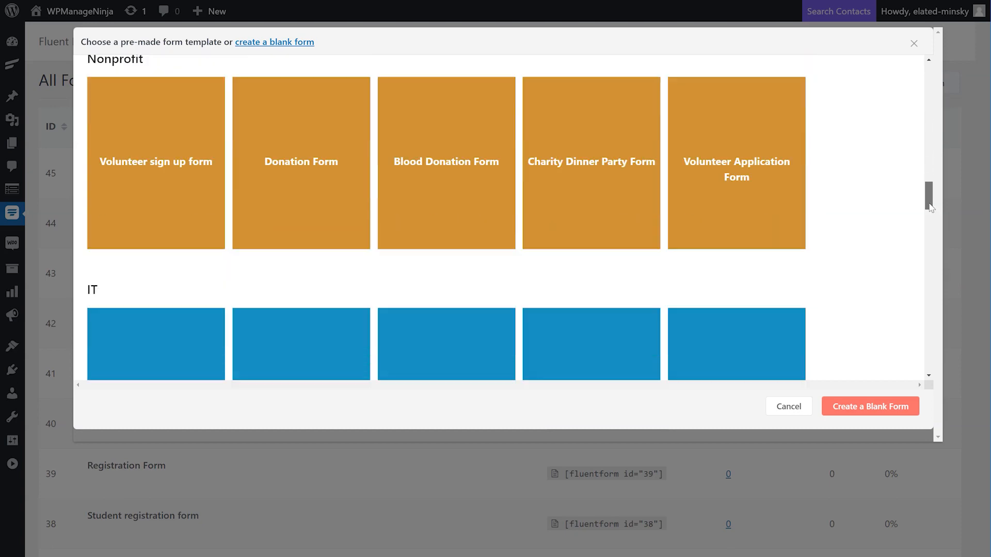
{"action": "scroll", "scroll_direction": "up", "scroll_amount": 3}
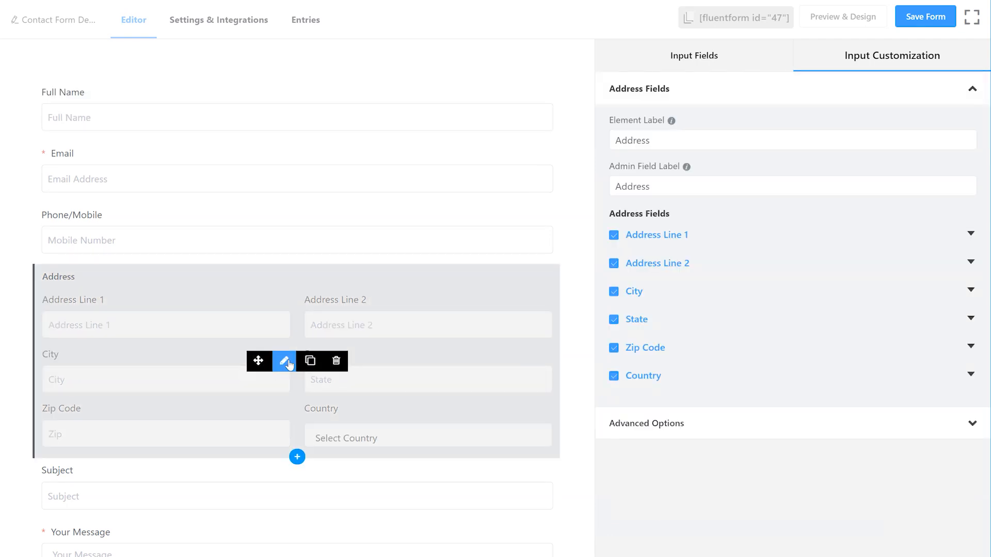
Step: Drop Address Line 2, Country, Subject and Message, retitle the form Employee Contact, and save
{"action": "left_click", "coordinate": [614, 264]}
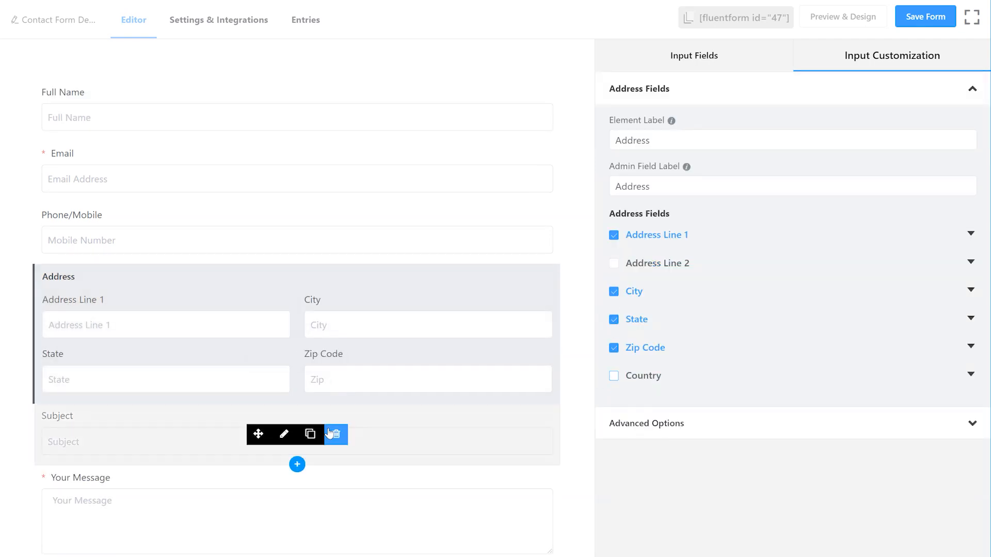
{"action": "left_click", "coordinate": [58, 20]}
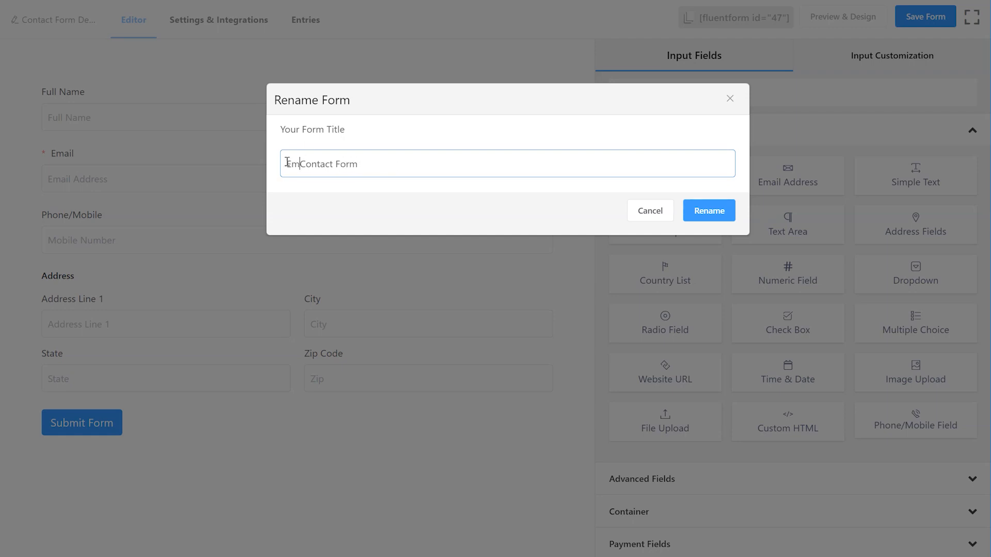
{"action": "left_click", "coordinate": [709, 210]}
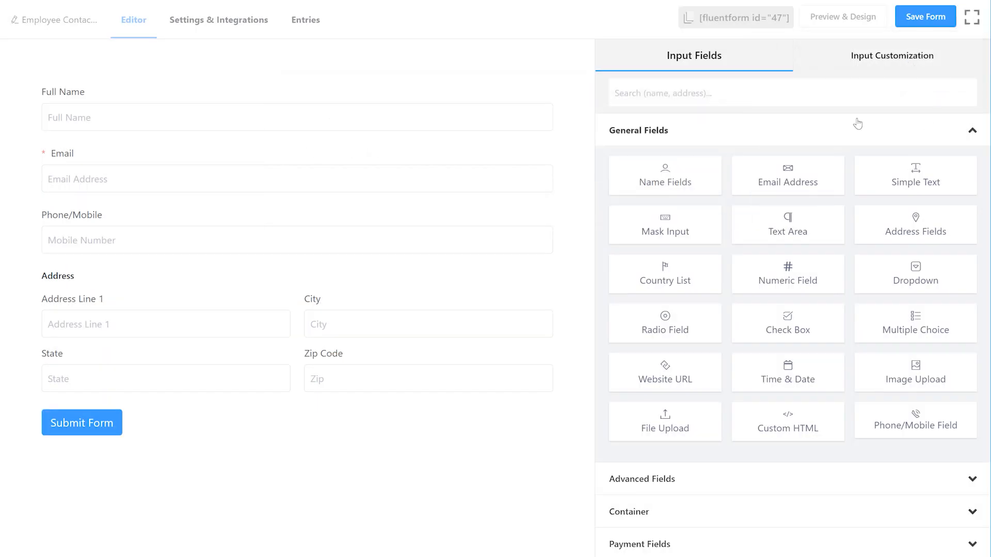
{"action": "left_click", "coordinate": [843, 16]}
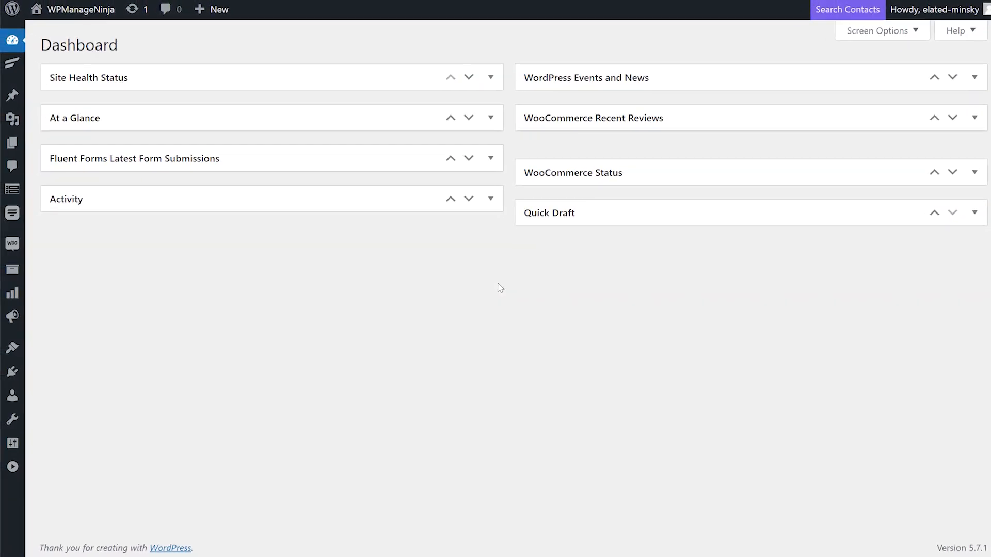
Step: Create table 'Employee Contact Info' connected to form 47 with Status and all entry fields
{"action": "left_click", "coordinate": [12, 189]}
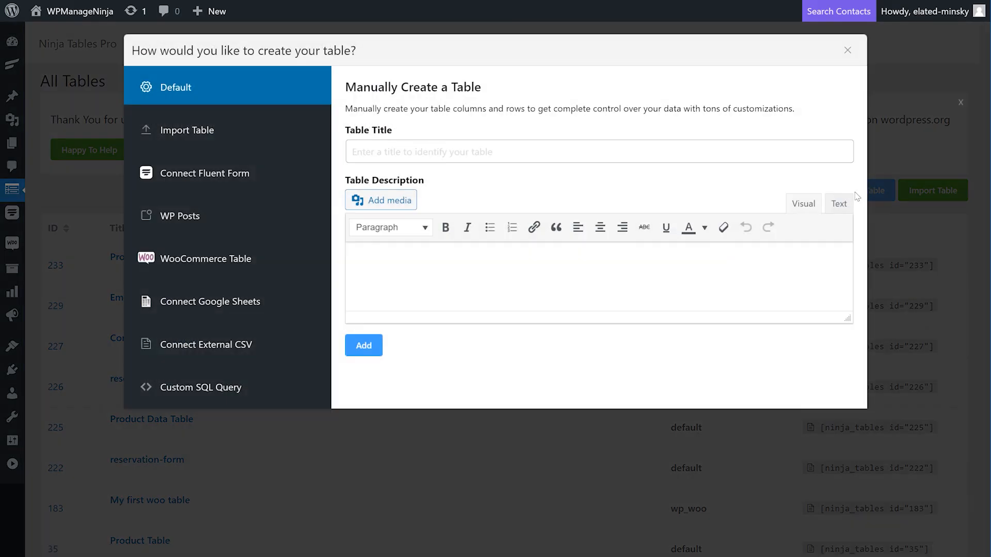
{"action": "left_click", "coordinate": [205, 174]}
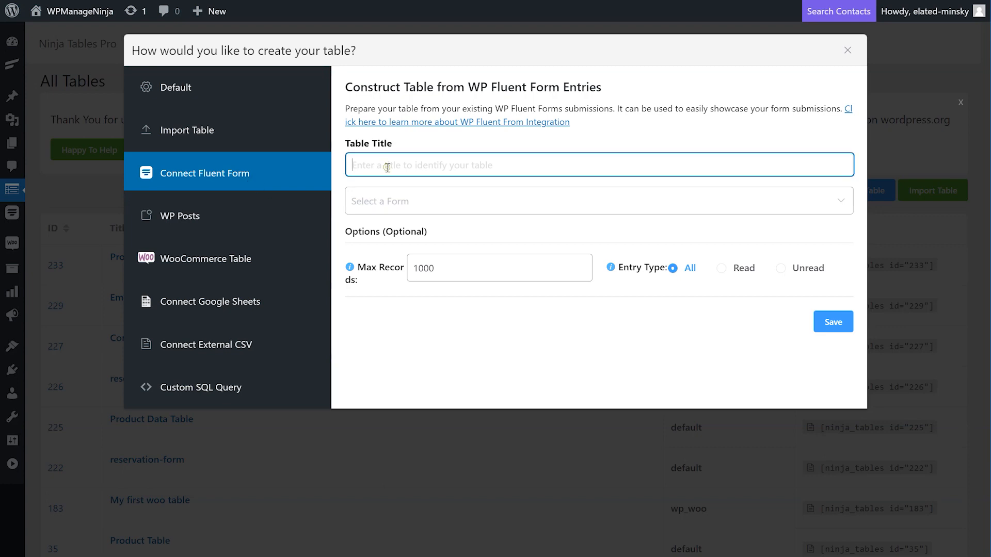
{"action": "type", "text": "Employee Contact Info"}
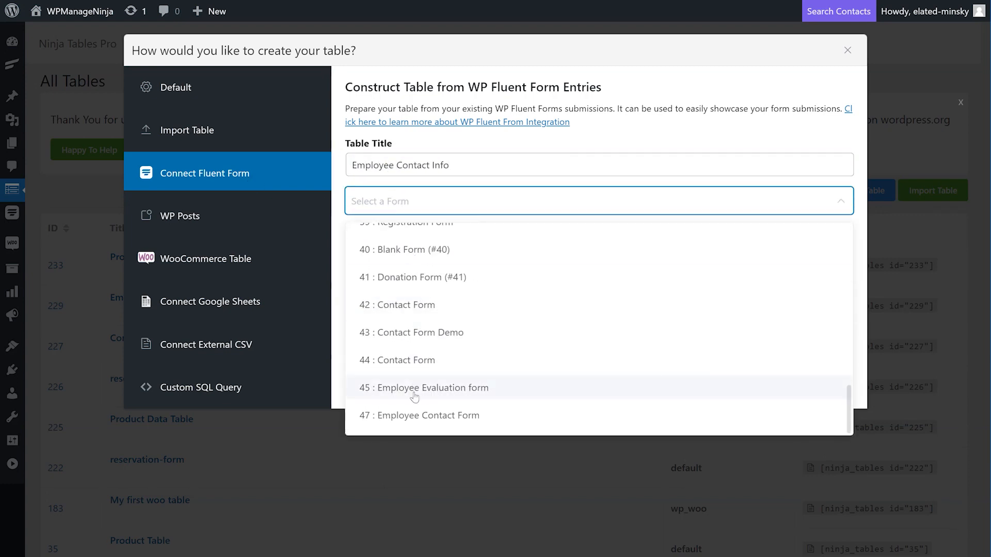
{"action": "left_click", "coordinate": [428, 415]}
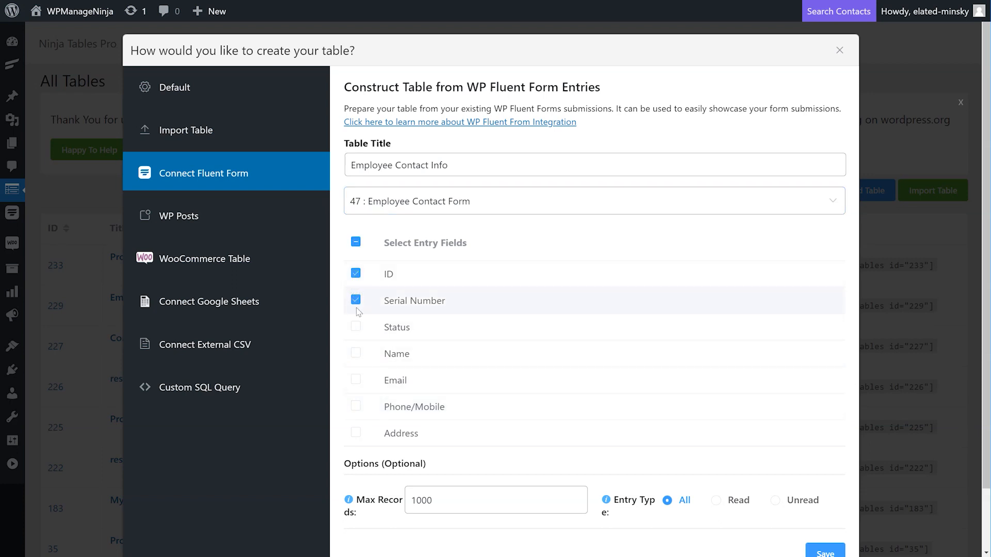
{"action": "left_click", "coordinate": [355, 327]}
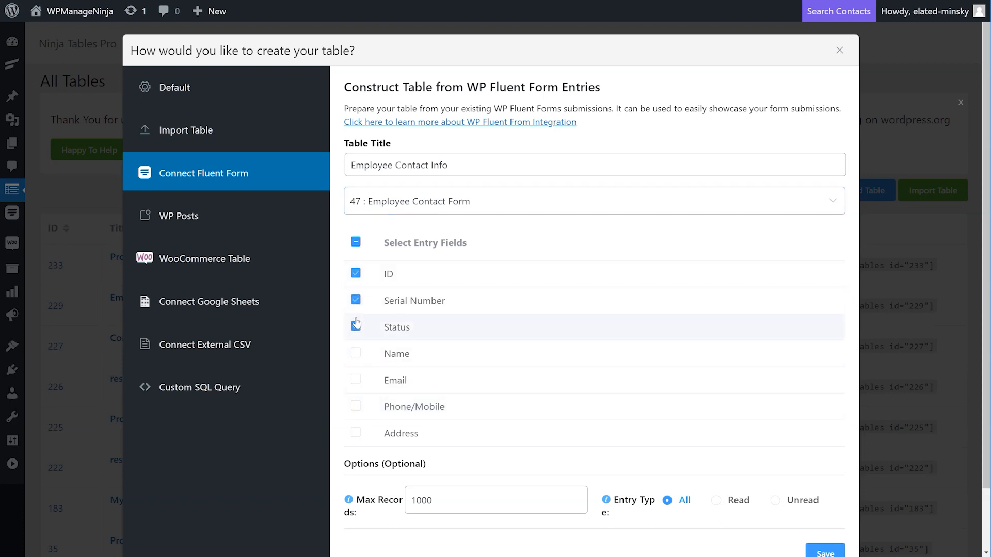
{"action": "left_click", "coordinate": [355, 243]}
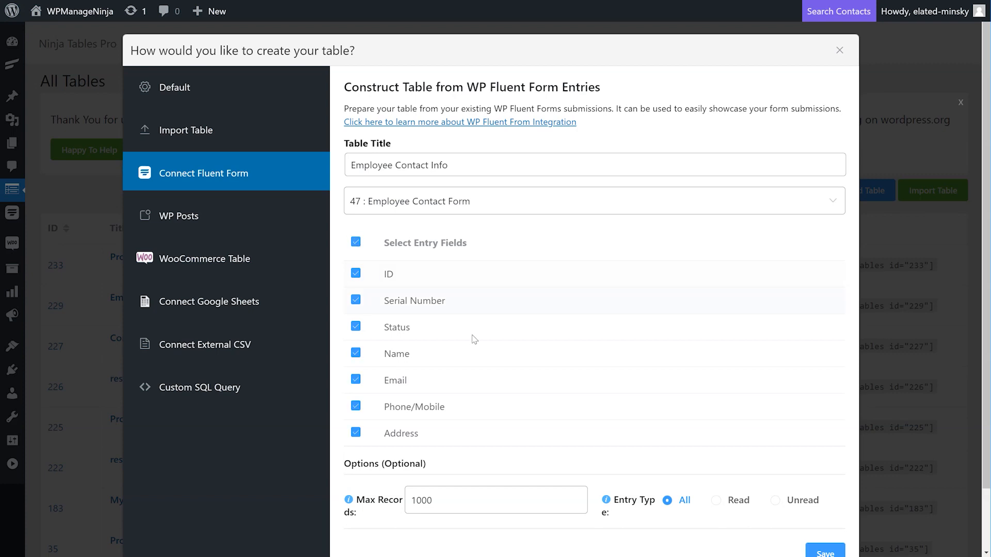
{"action": "scroll", "scroll_direction": "down", "scroll_amount": 3}
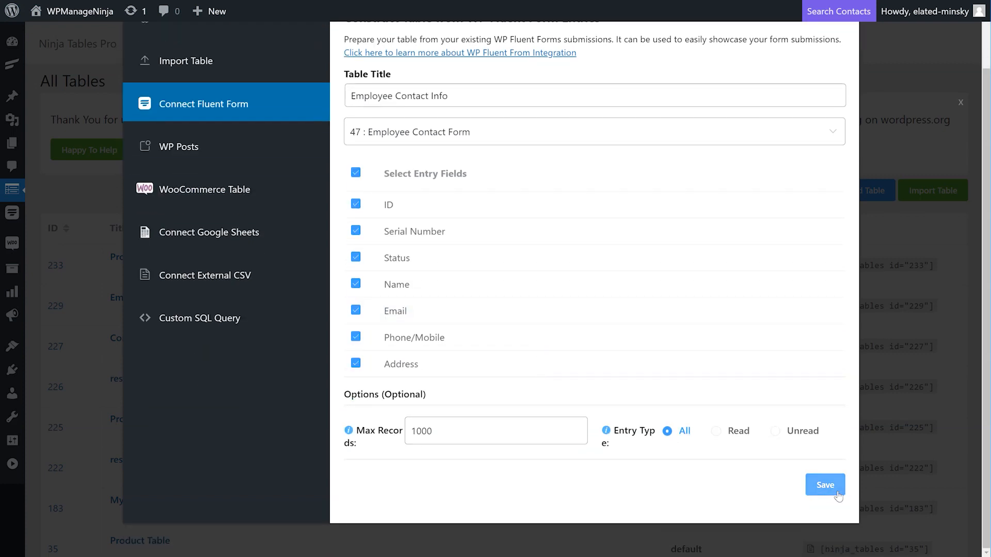
{"action": "left_click", "coordinate": [825, 485]}
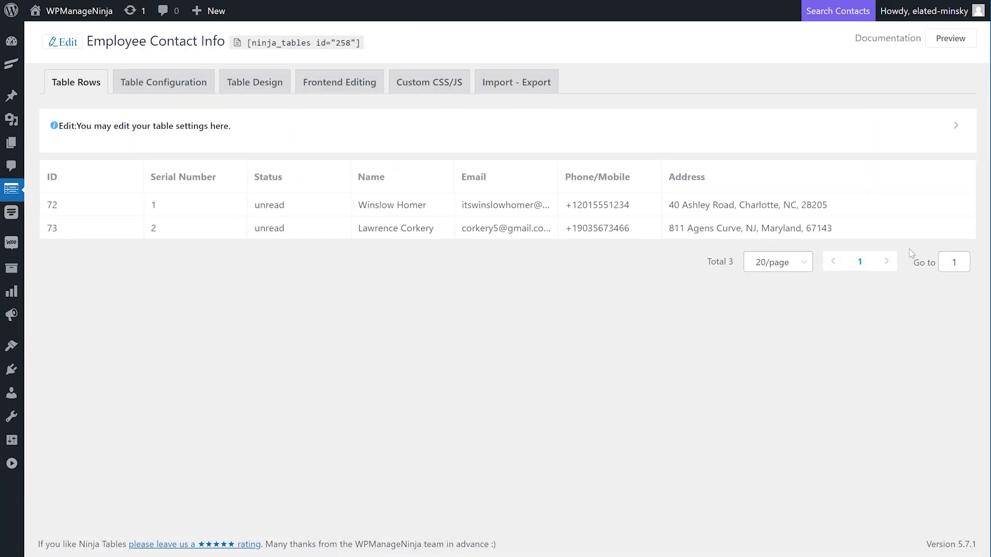
{"action": "left_click", "coordinate": [950, 38]}
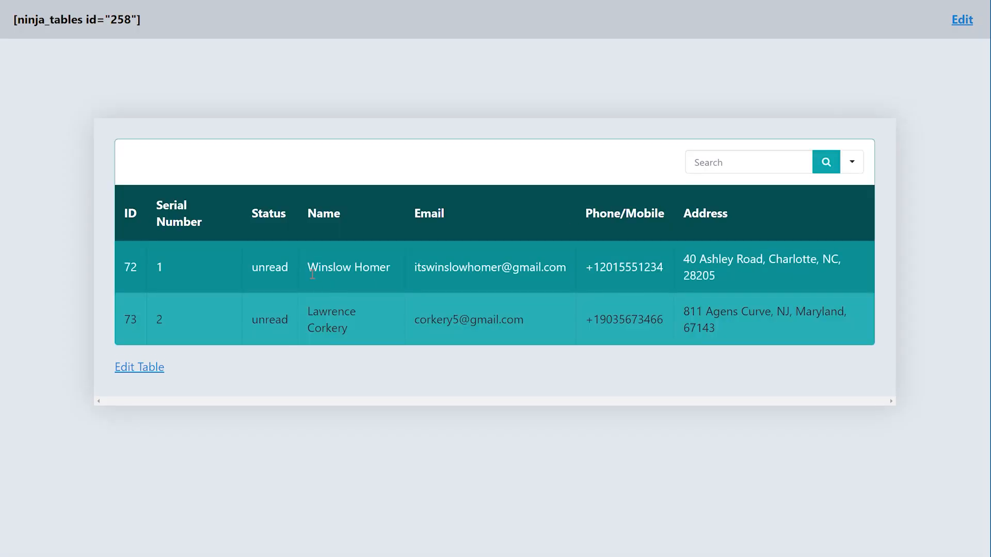
{"action": "double_click", "coordinate": [326, 311]}
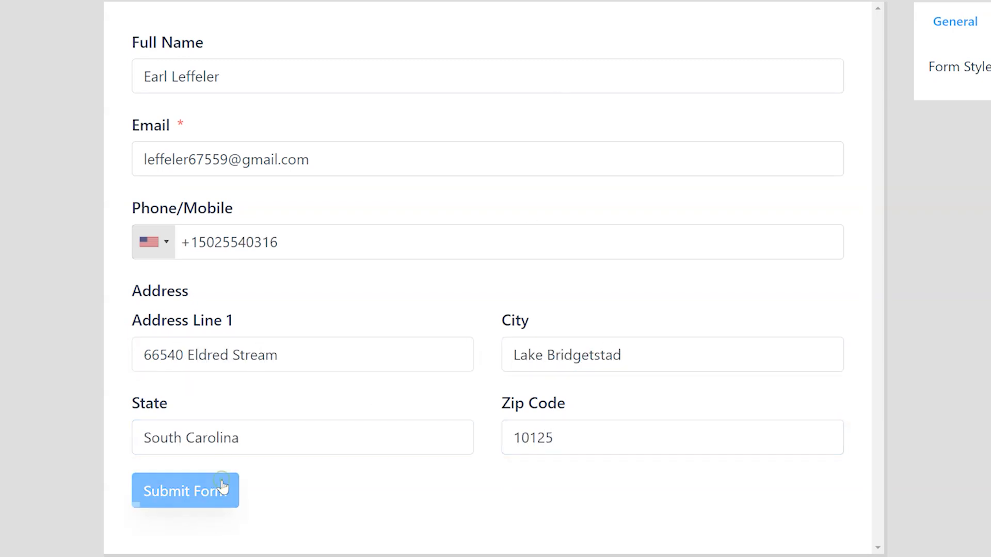
{"action": "left_click", "coordinate": [185, 491]}
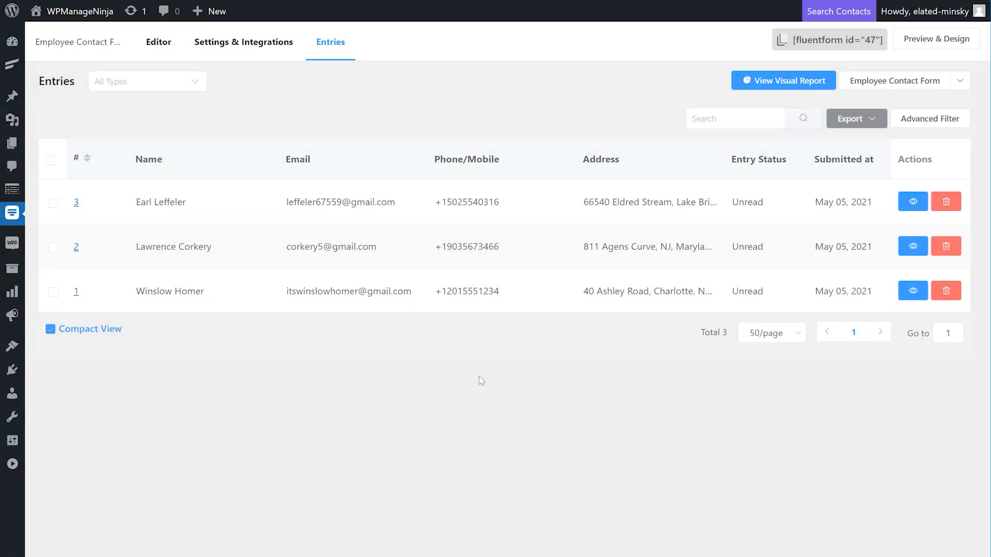
{"action": "left_click", "coordinate": [912, 202]}
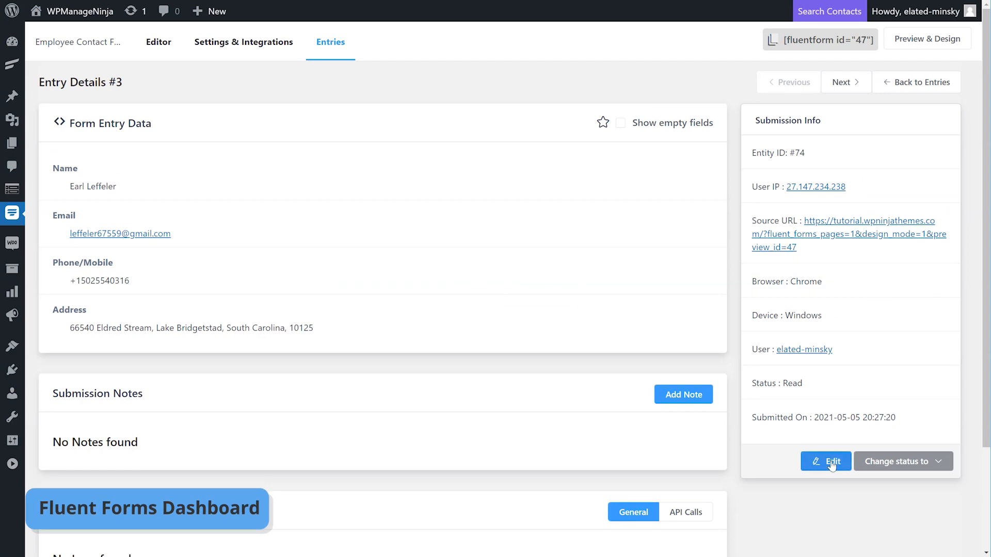
{"action": "left_click", "coordinate": [825, 462]}
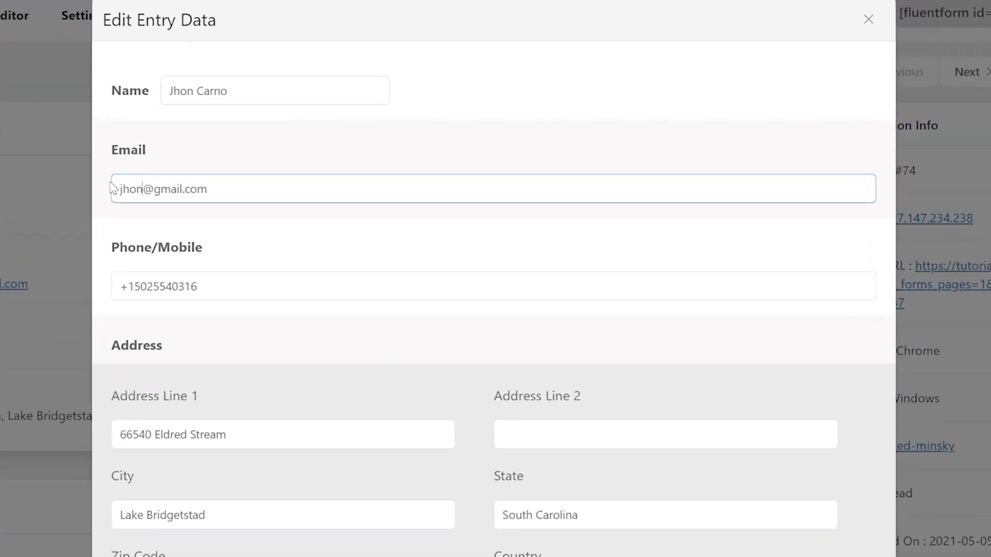
{"action": "left_click", "coordinate": [868, 19]}
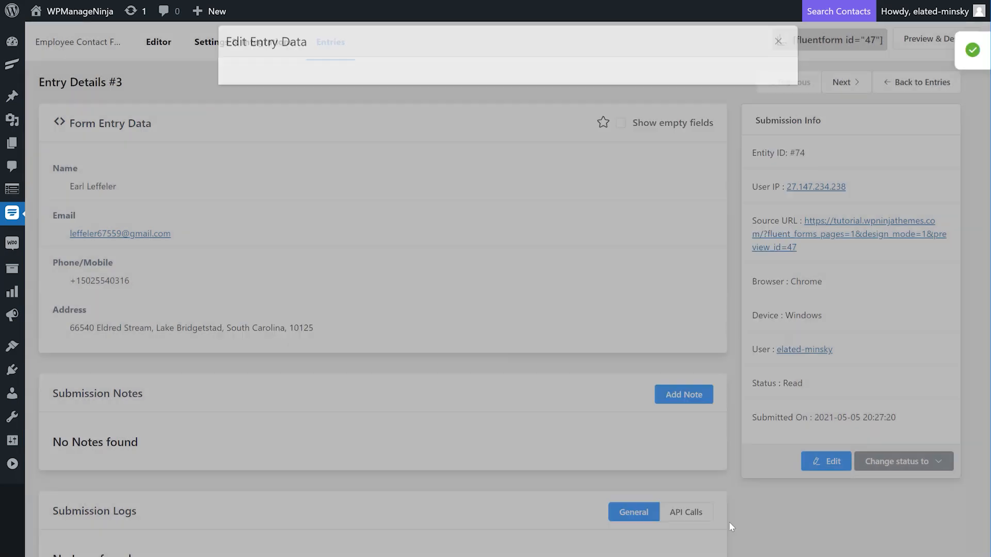
{"action": "left_click", "coordinate": [779, 40]}
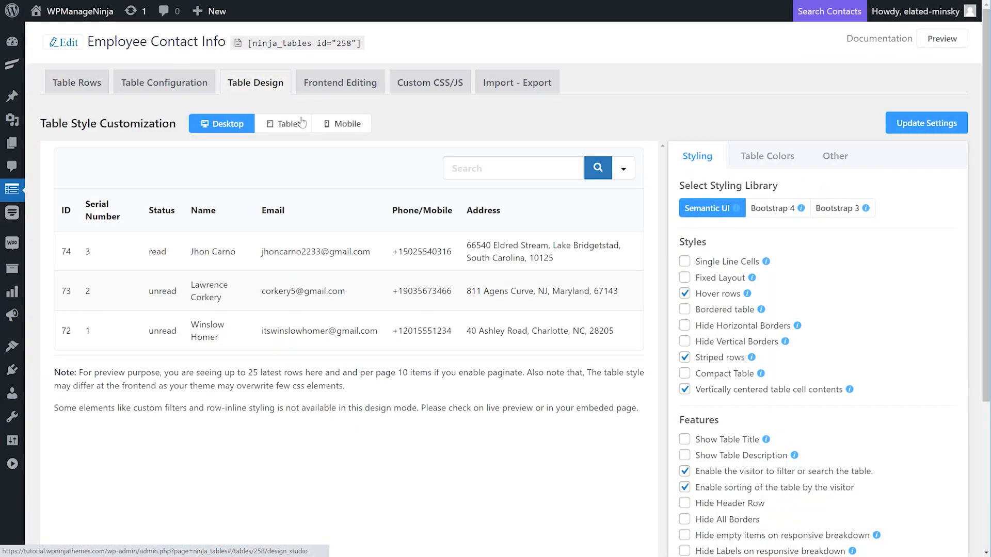
Step: Try the Blue and Orange colour schemes, then apply Teal
{"action": "left_click", "coordinate": [766, 156]}
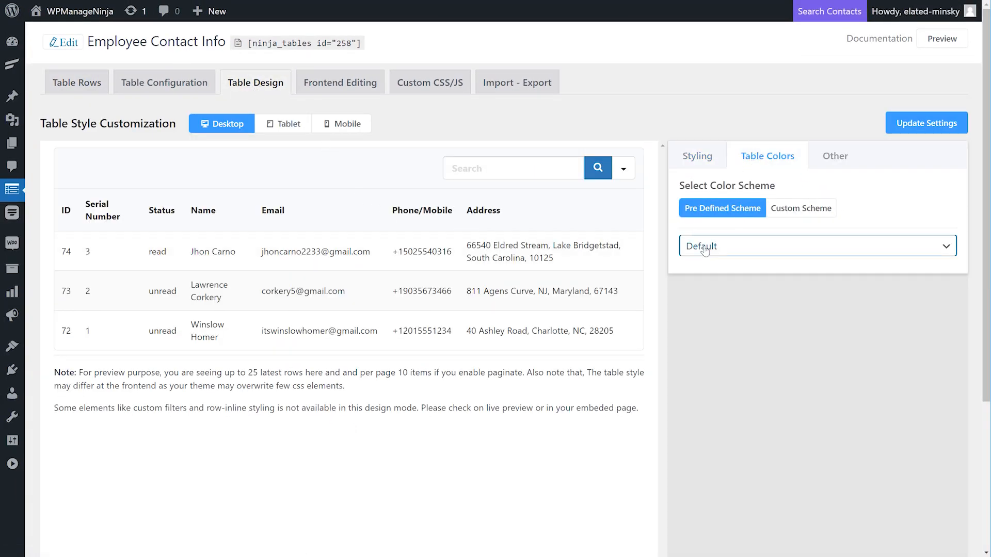
{"action": "left_click", "coordinate": [816, 246]}
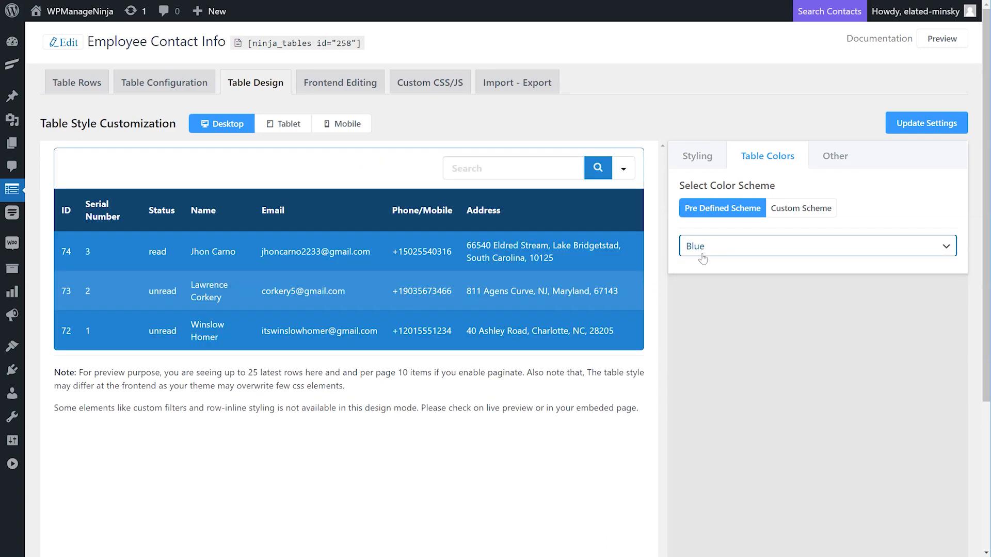
{"action": "left_click", "coordinate": [817, 245]}
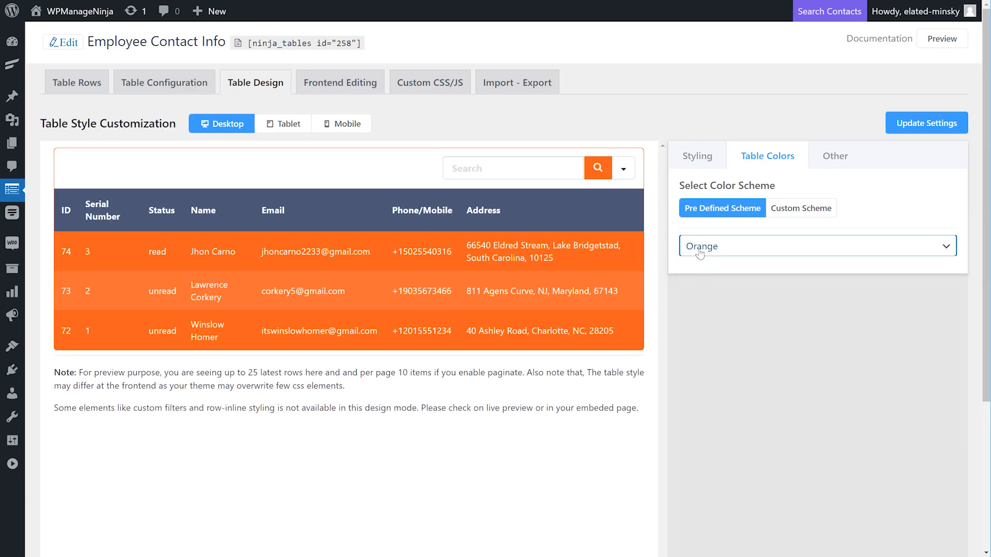
{"action": "left_click", "coordinate": [817, 246]}
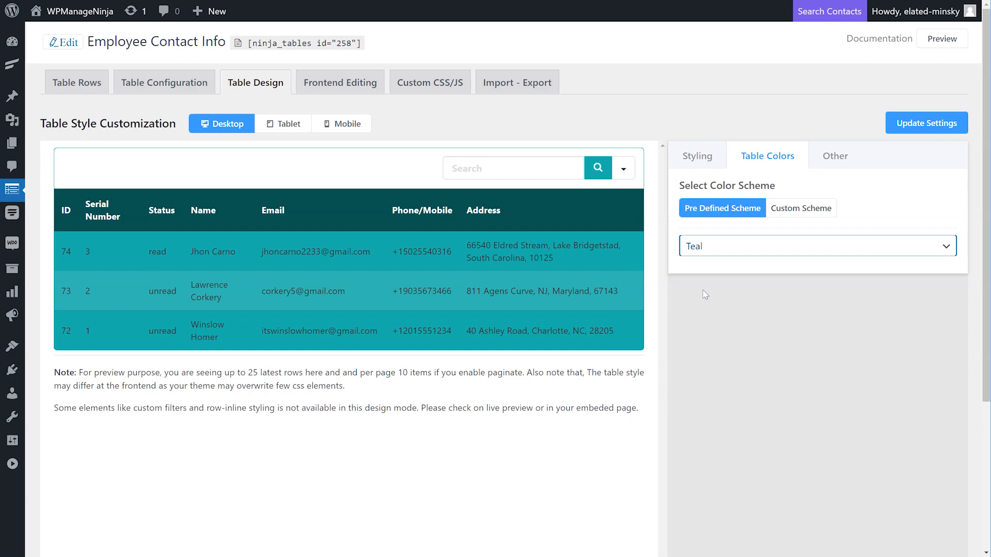
Step: Enable bordered table, leave cell text wrapping, and update the design settings
{"action": "left_click", "coordinate": [696, 155]}
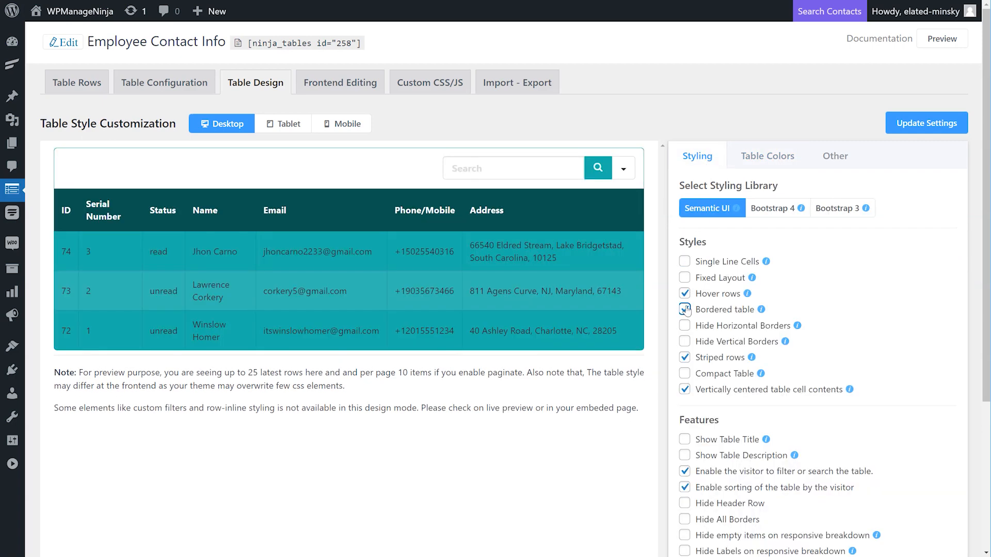
{"action": "left_click", "coordinate": [684, 261]}
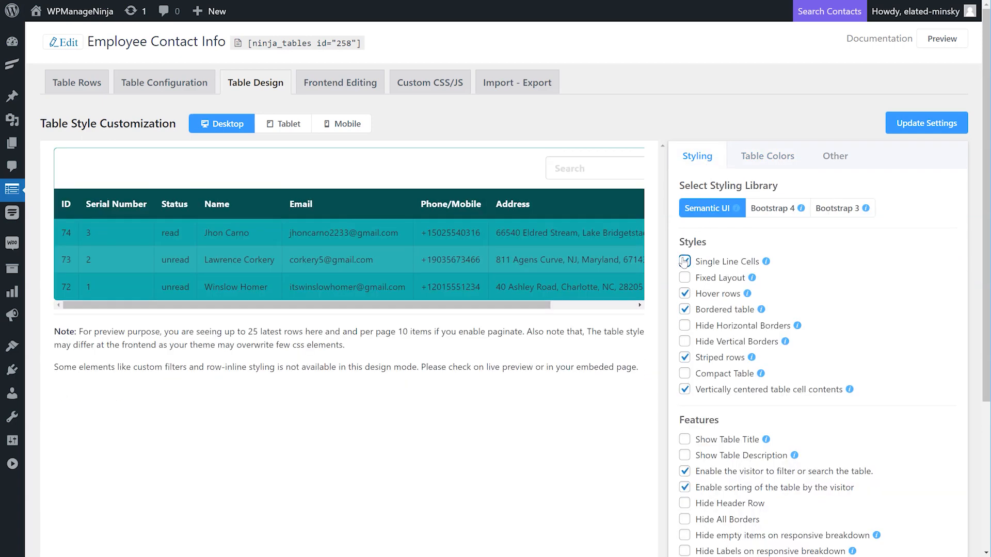
{"action": "left_click", "coordinate": [684, 261]}
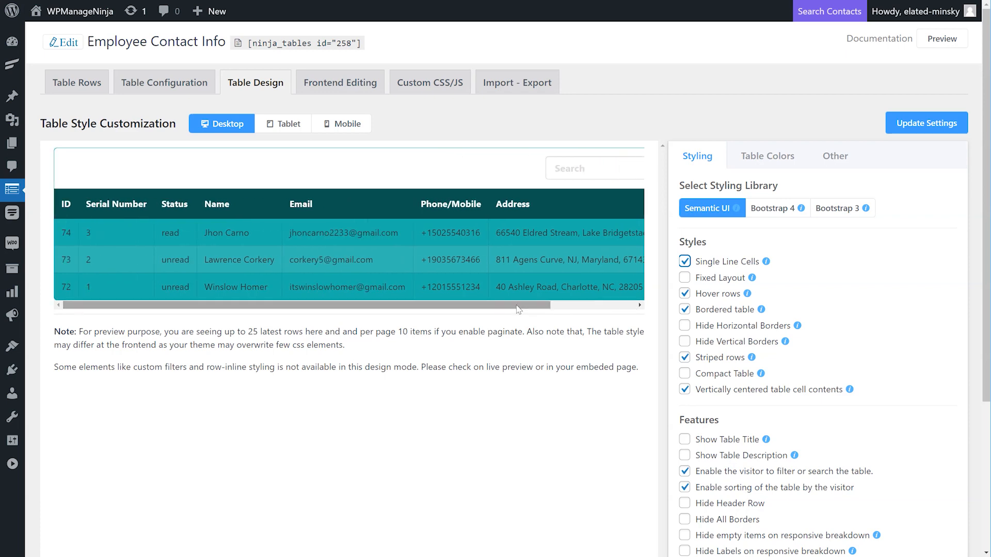
{"action": "left_click", "coordinate": [684, 261]}
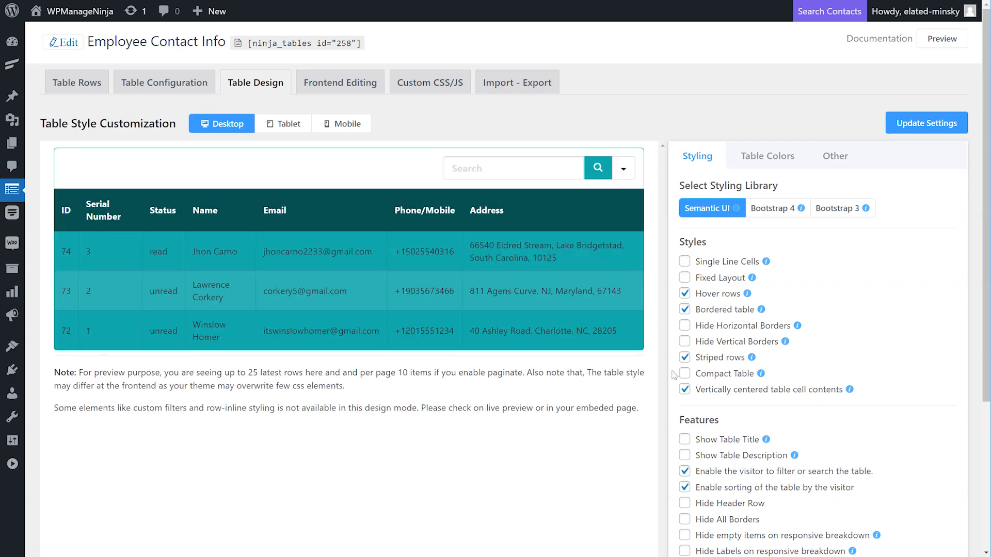
{"action": "left_click", "coordinate": [926, 123]}
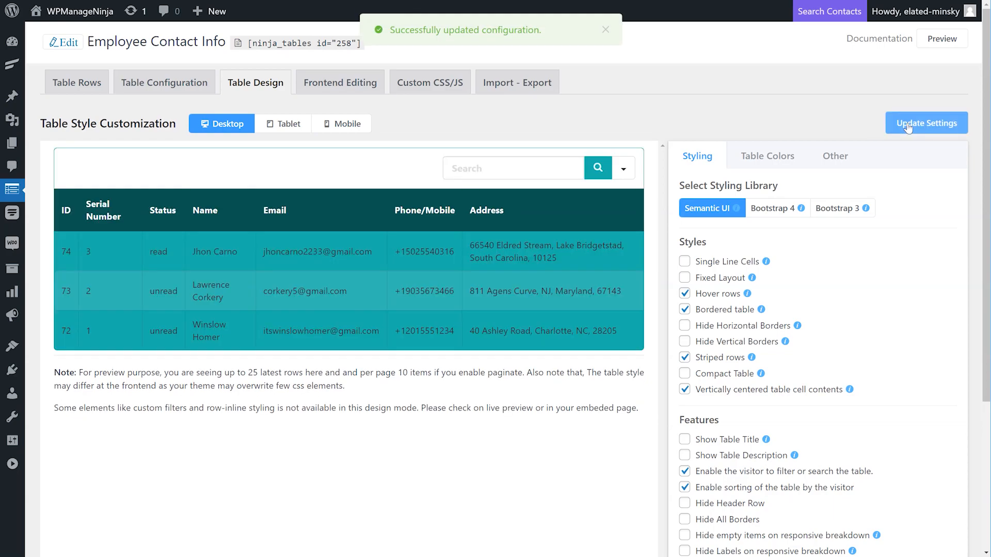